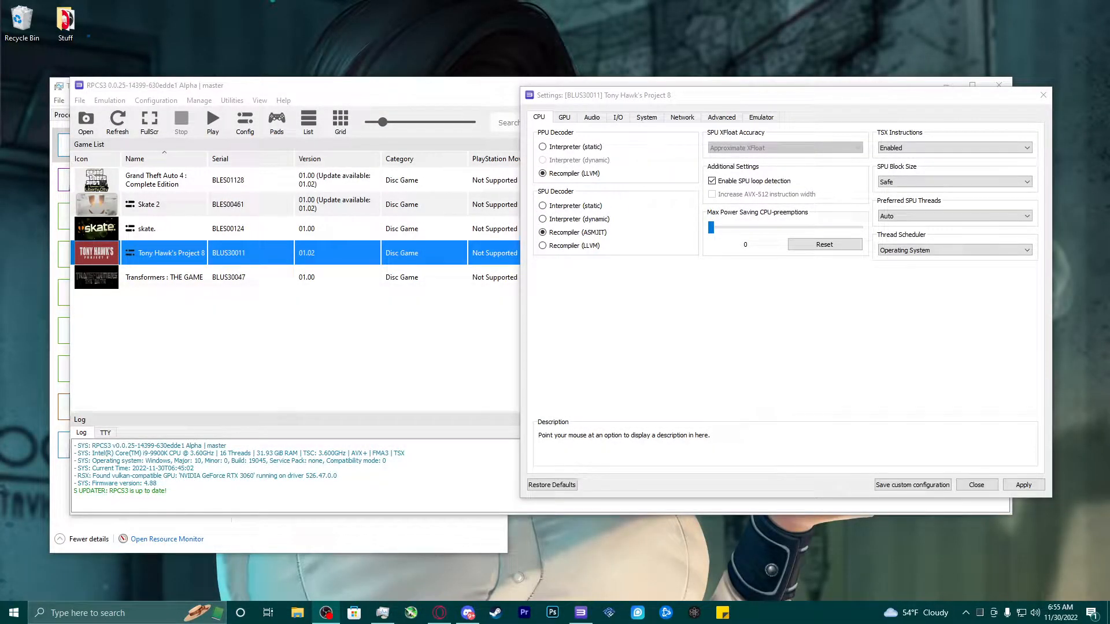
pyautogui.moveTo(633, 134)
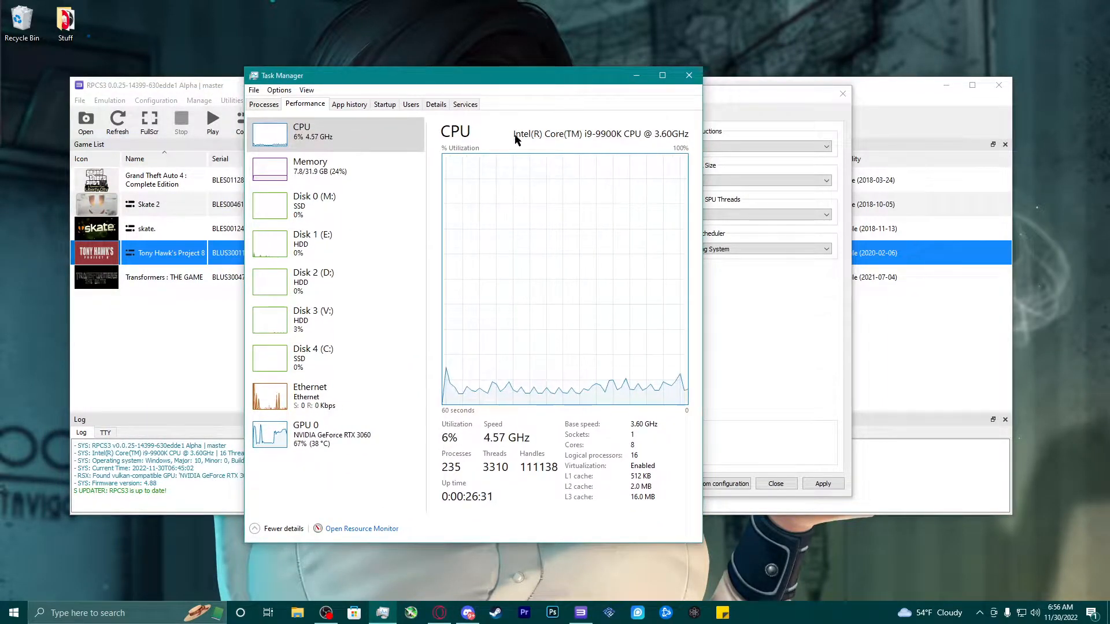
# Step: Show the NVIDIA GeForce RTX 3060's utilization, memory and 38 °C temperature in Task Manager
pyautogui.click(310, 165)
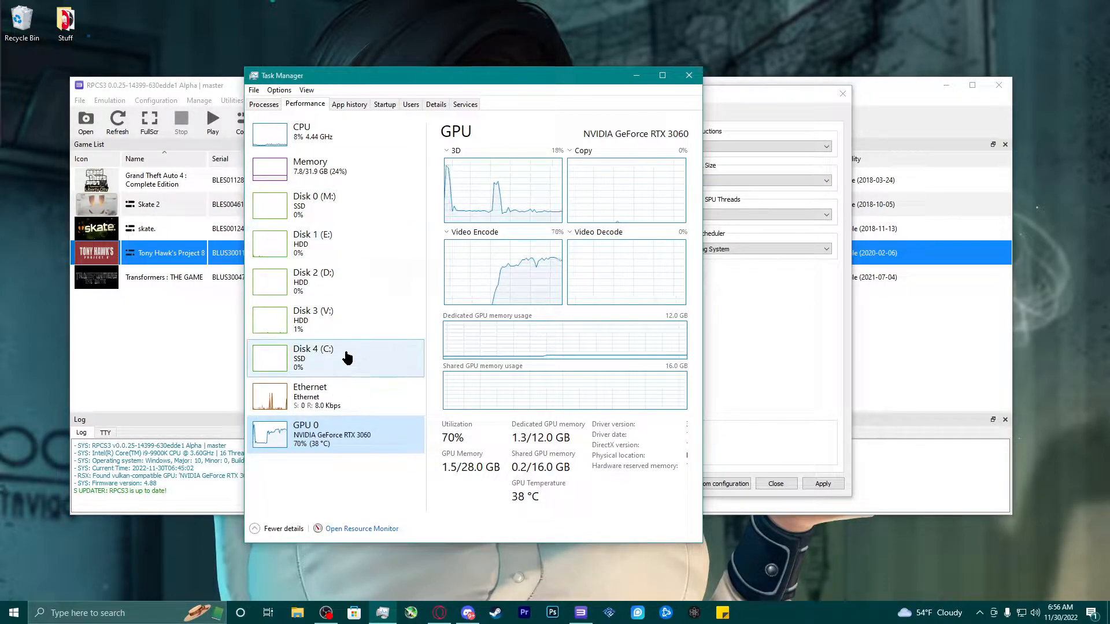
pyautogui.moveTo(646, 87)
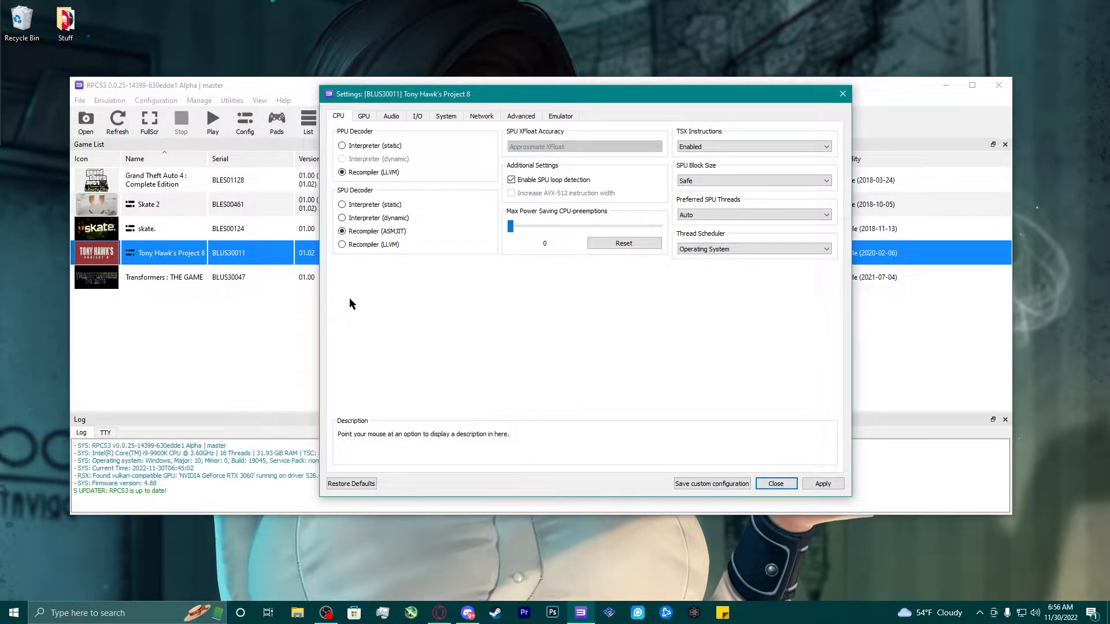
pyautogui.moveTo(477, 306)
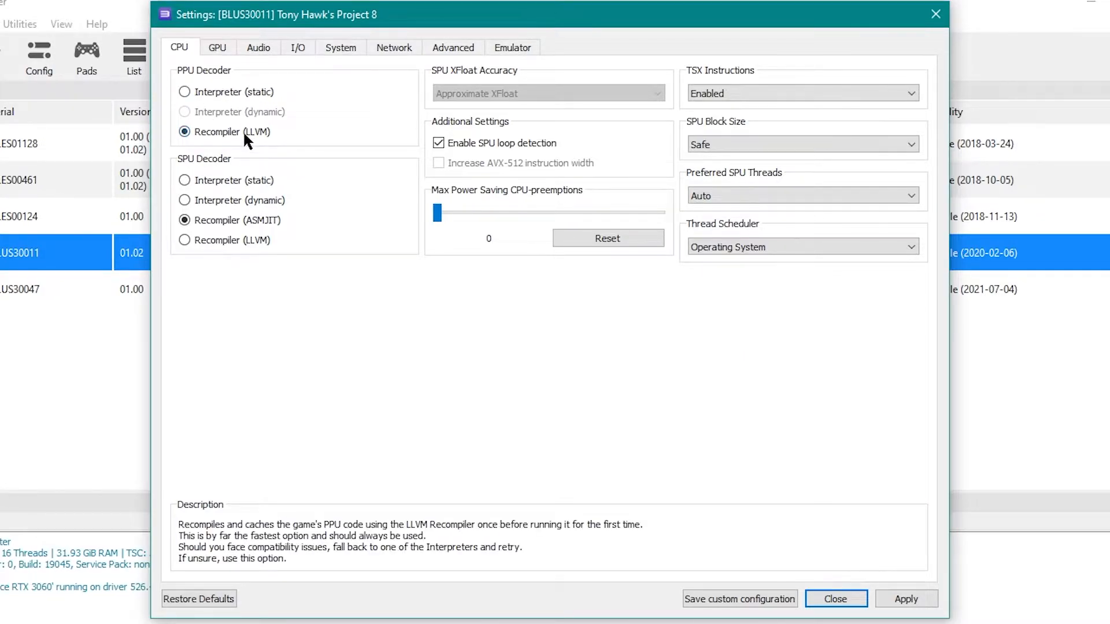
pyautogui.moveTo(184, 176)
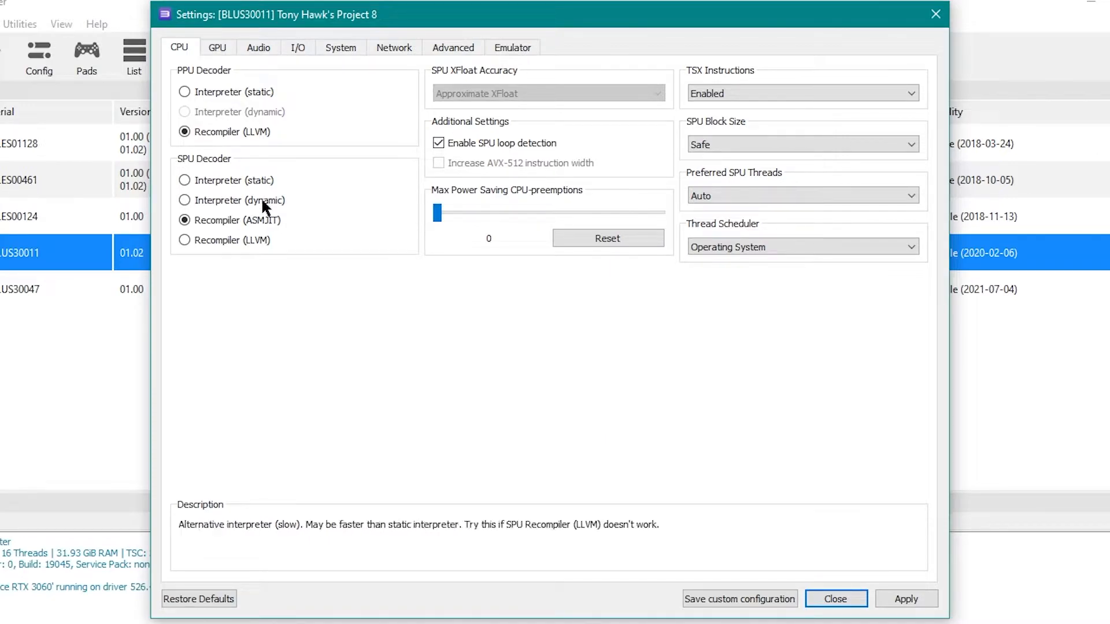
pyautogui.click(184, 220)
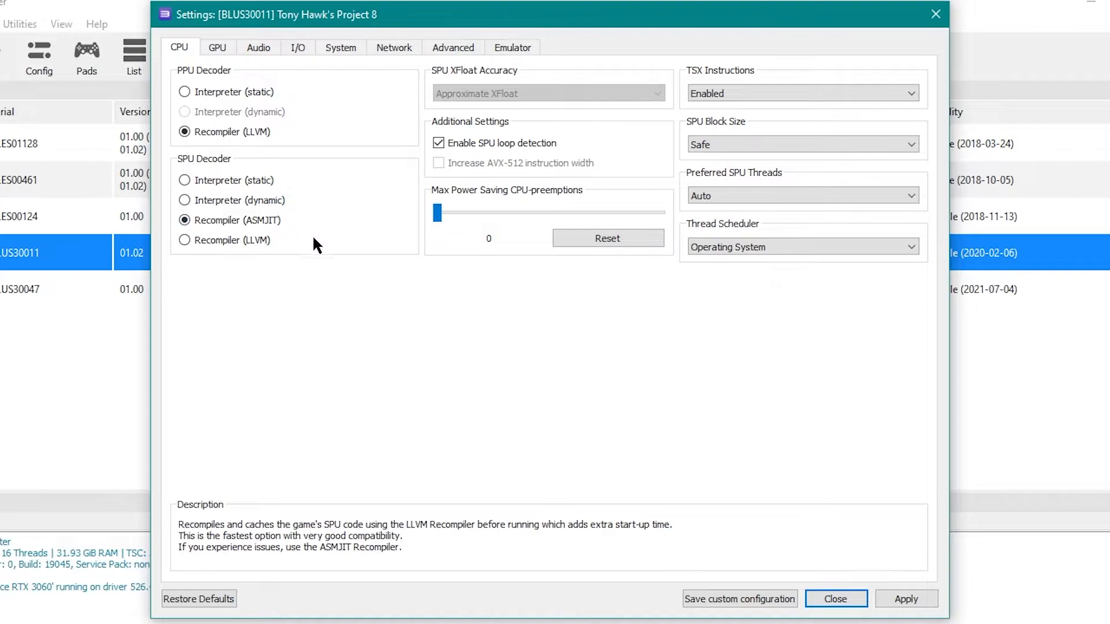
pyautogui.moveTo(492, 134)
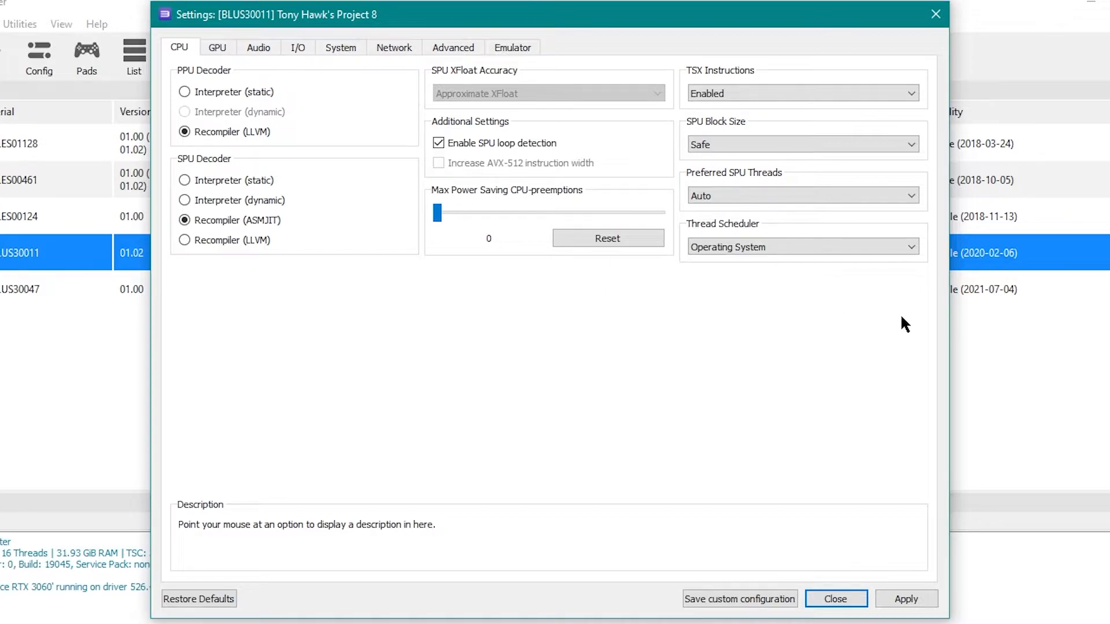
pyautogui.moveTo(484, 344)
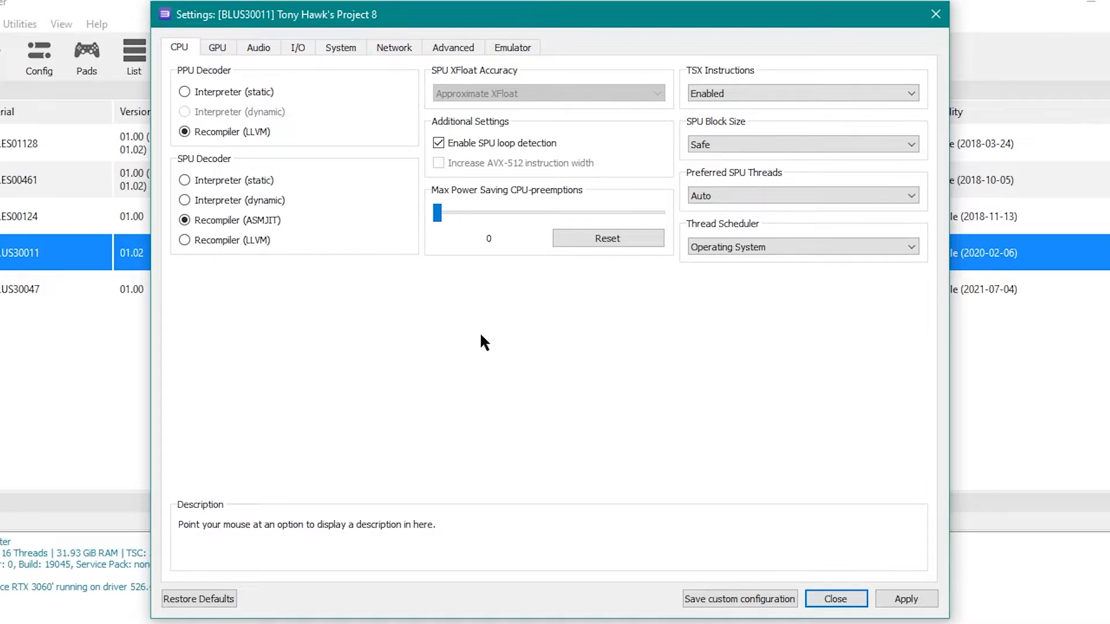
pyautogui.click(218, 47)
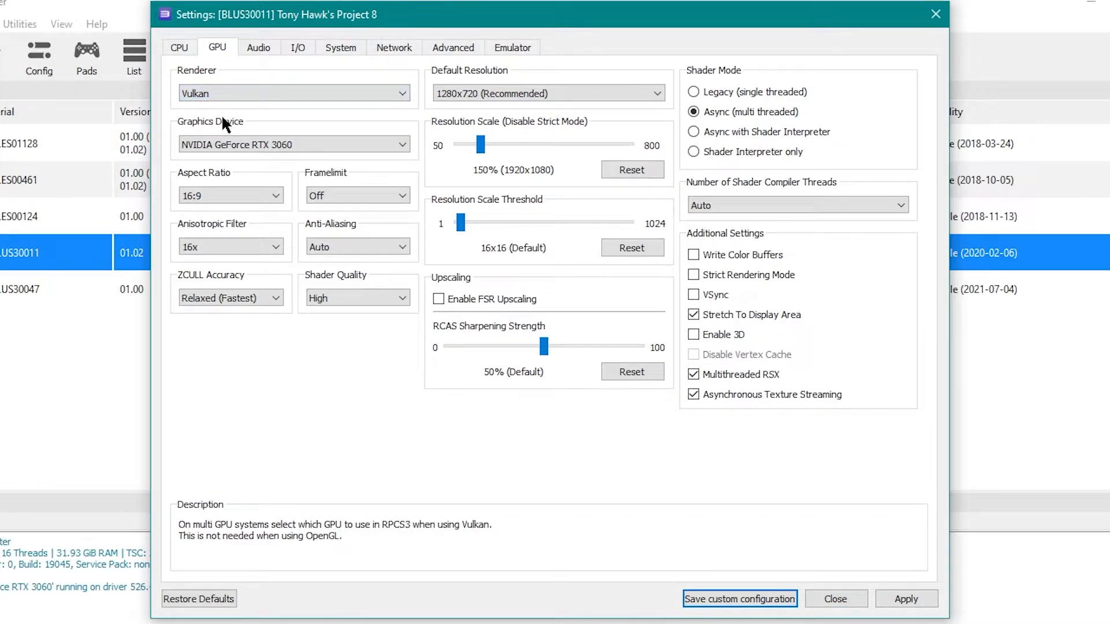
# Step: Keep the RTX 3060 as the Vulkan graphics device on the GPU page, then move to Audio
pyautogui.click(290, 145)
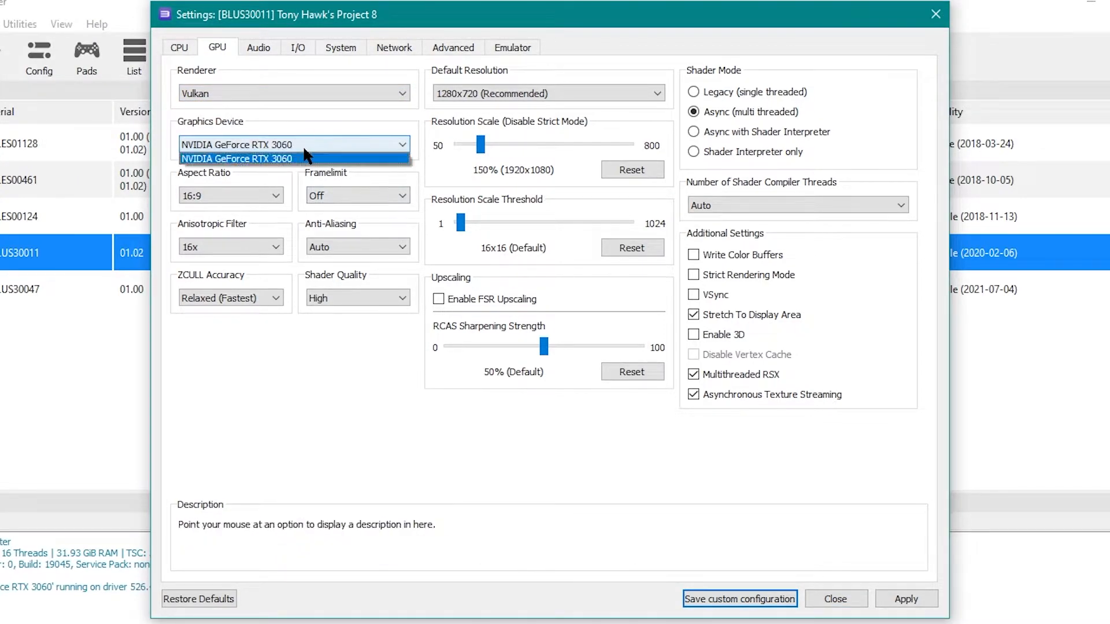
pyautogui.click(236, 158)
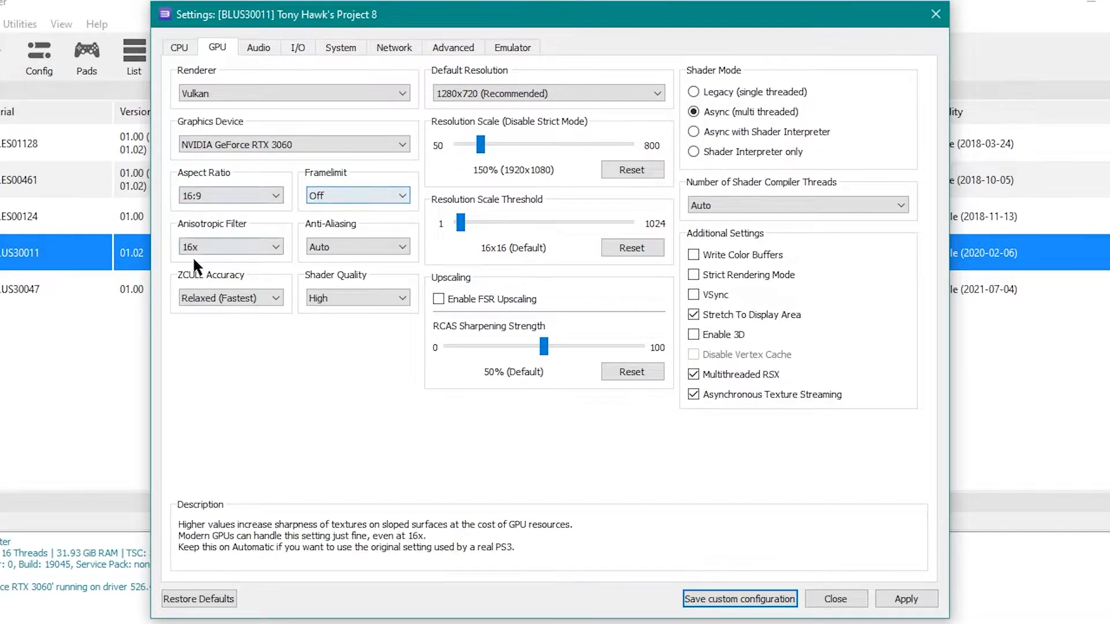
pyautogui.moveTo(230, 297)
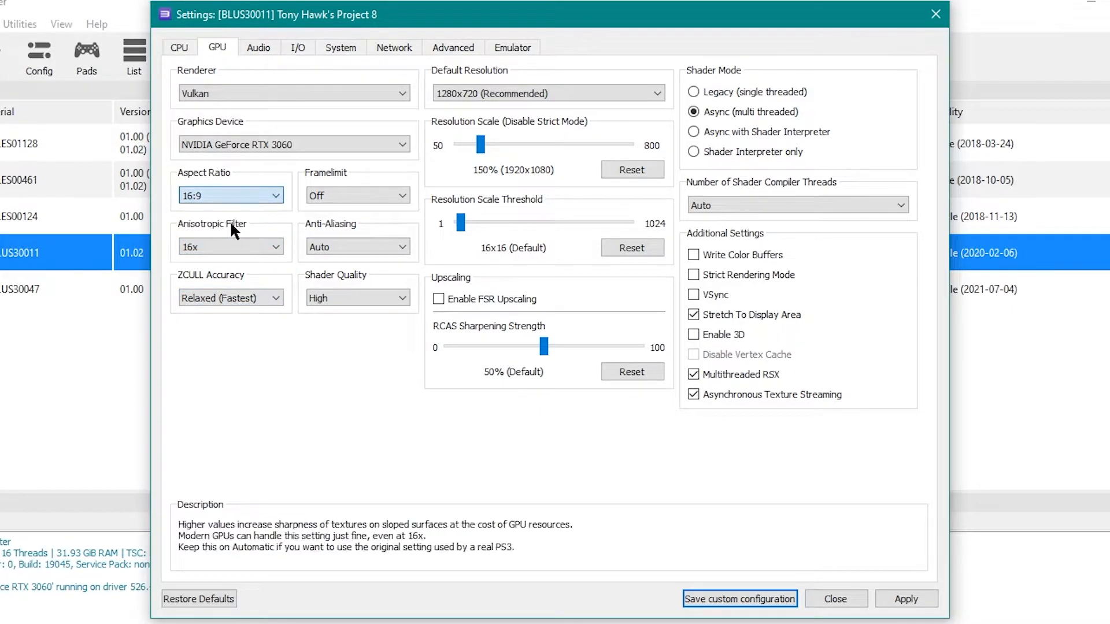
pyautogui.moveTo(230, 298)
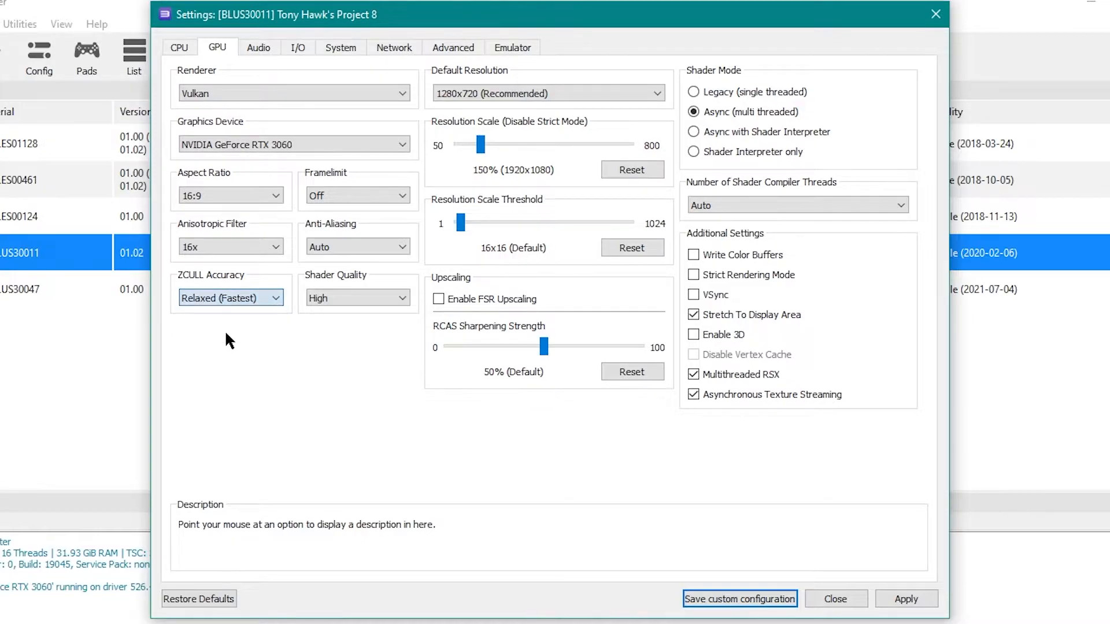
pyautogui.moveTo(513, 93)
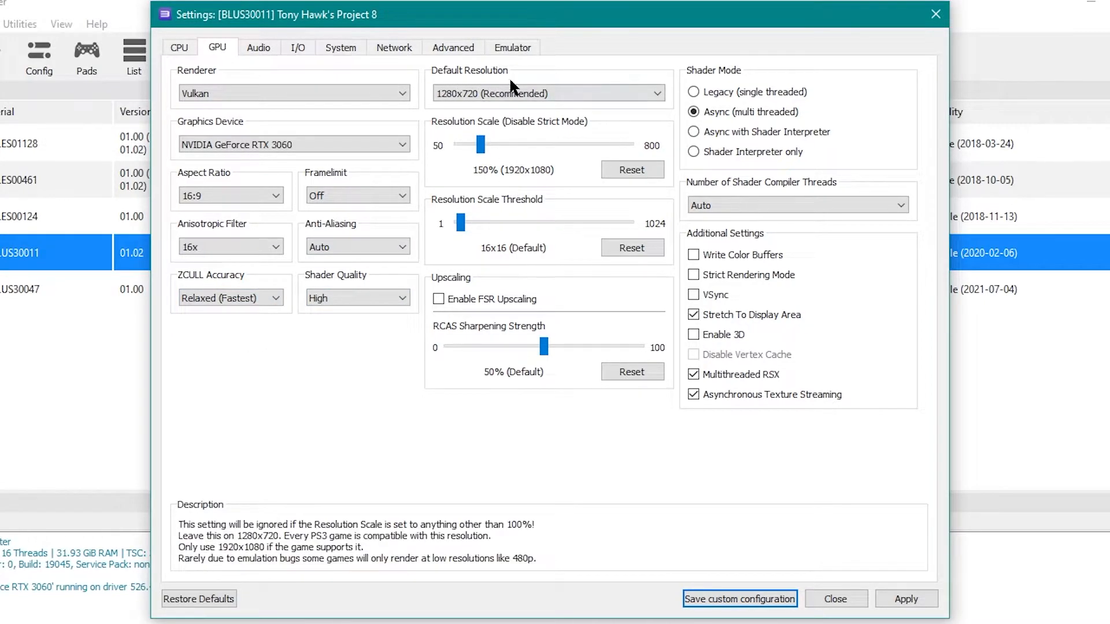
pyautogui.click(548, 92)
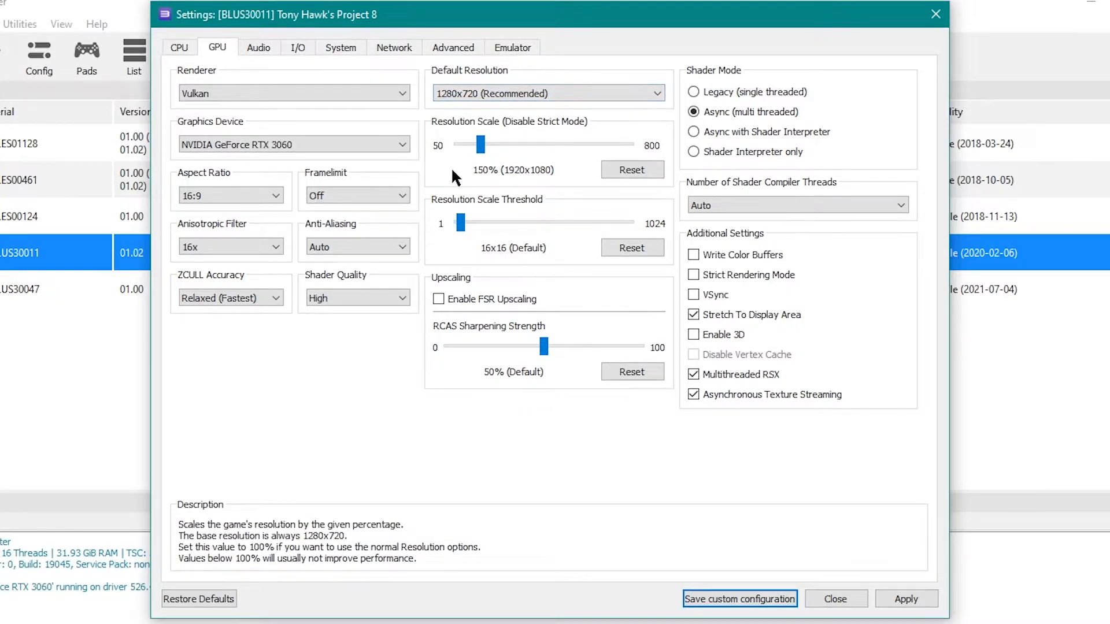
pyautogui.moveTo(532, 181)
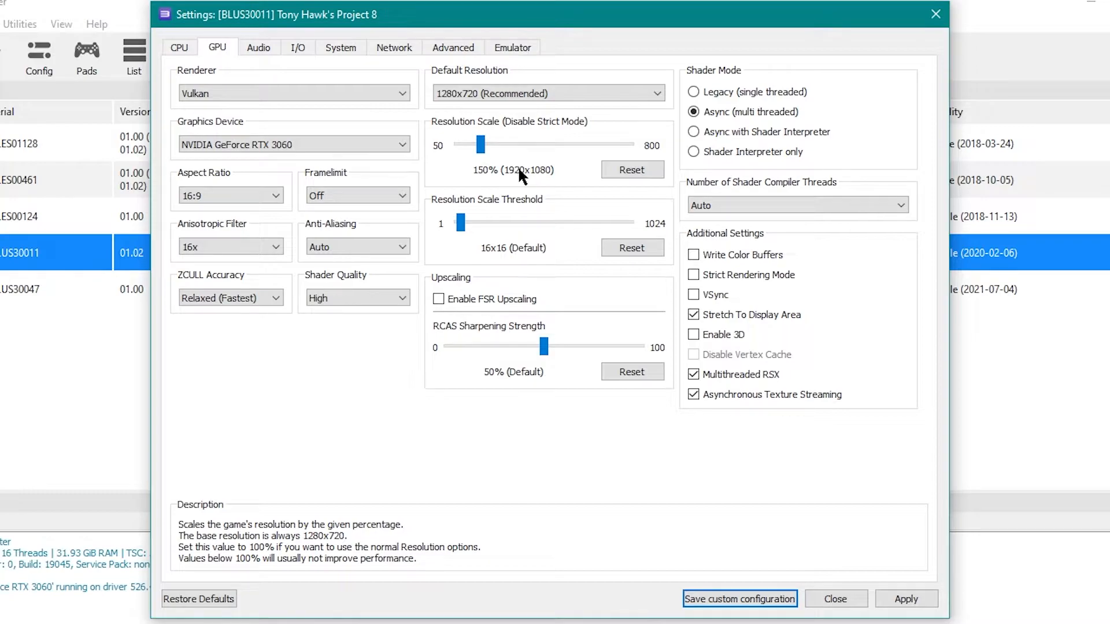
pyautogui.moveTo(570, 176)
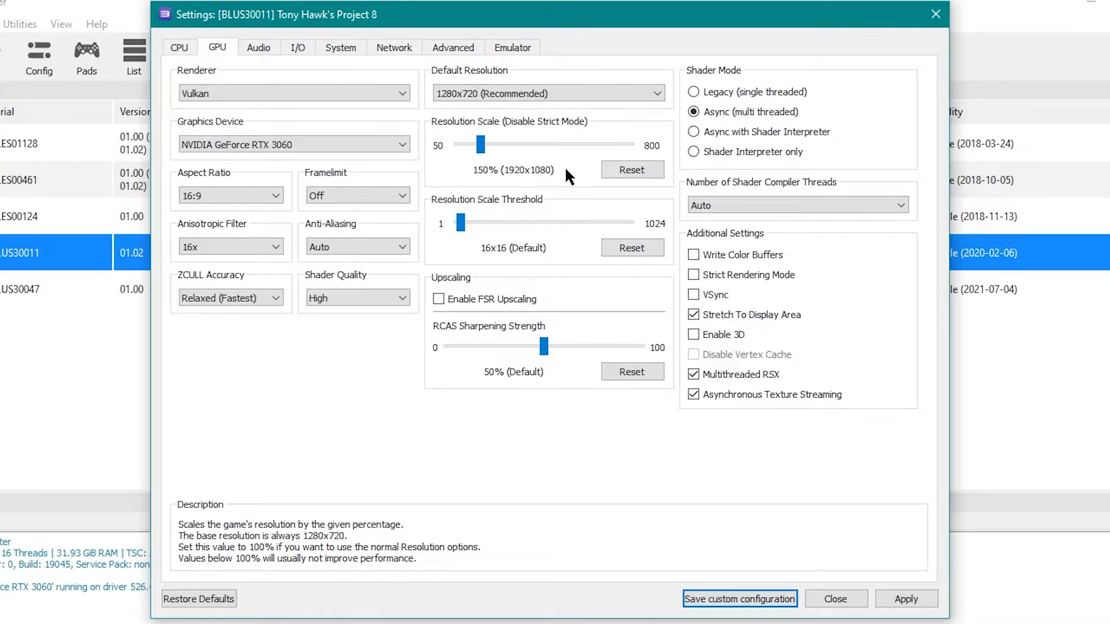
pyautogui.moveTo(487, 93)
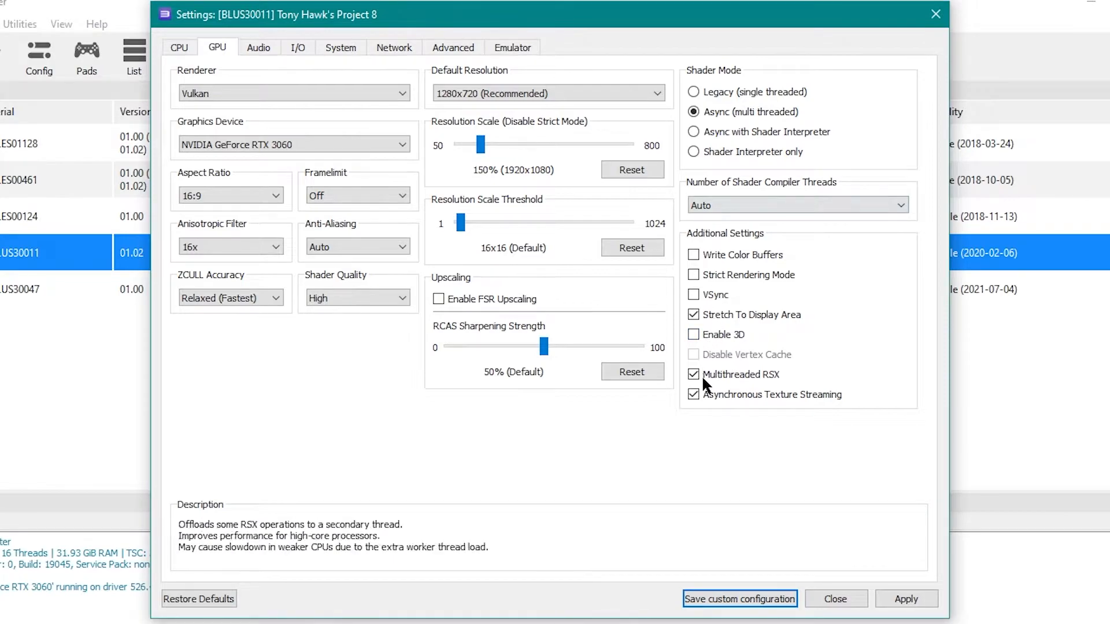
pyautogui.moveTo(673, 455)
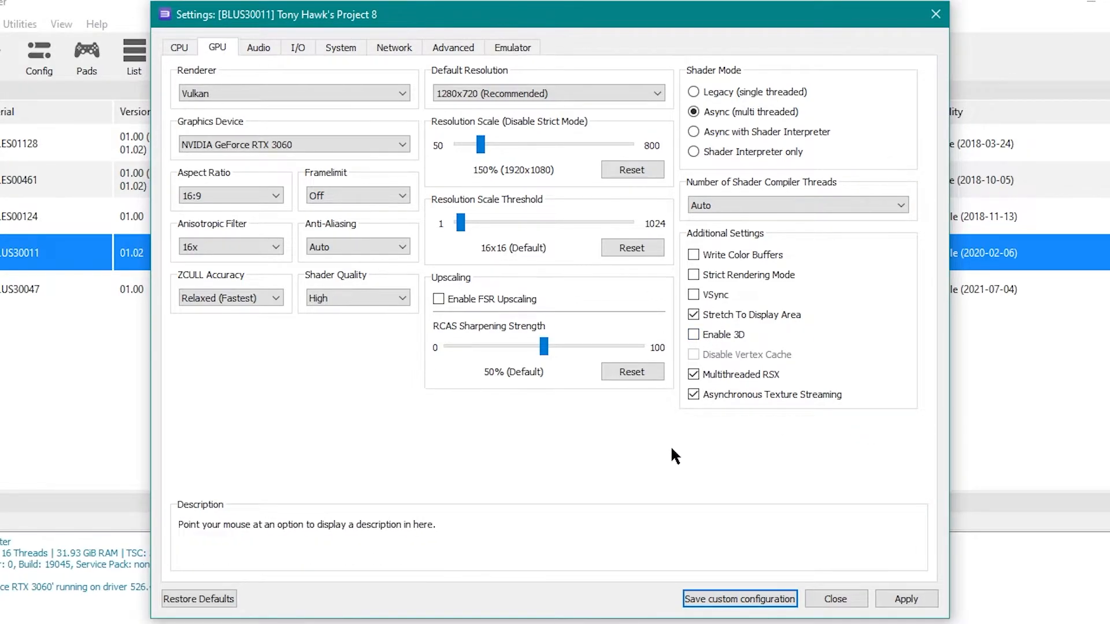
pyautogui.moveTo(758, 462)
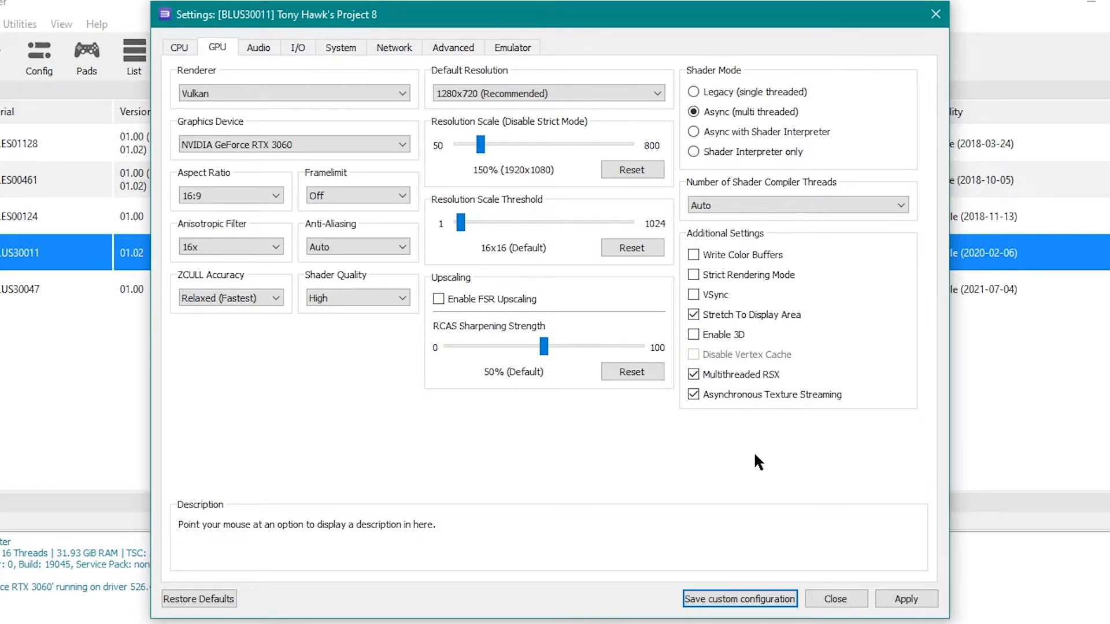
pyautogui.click(258, 48)
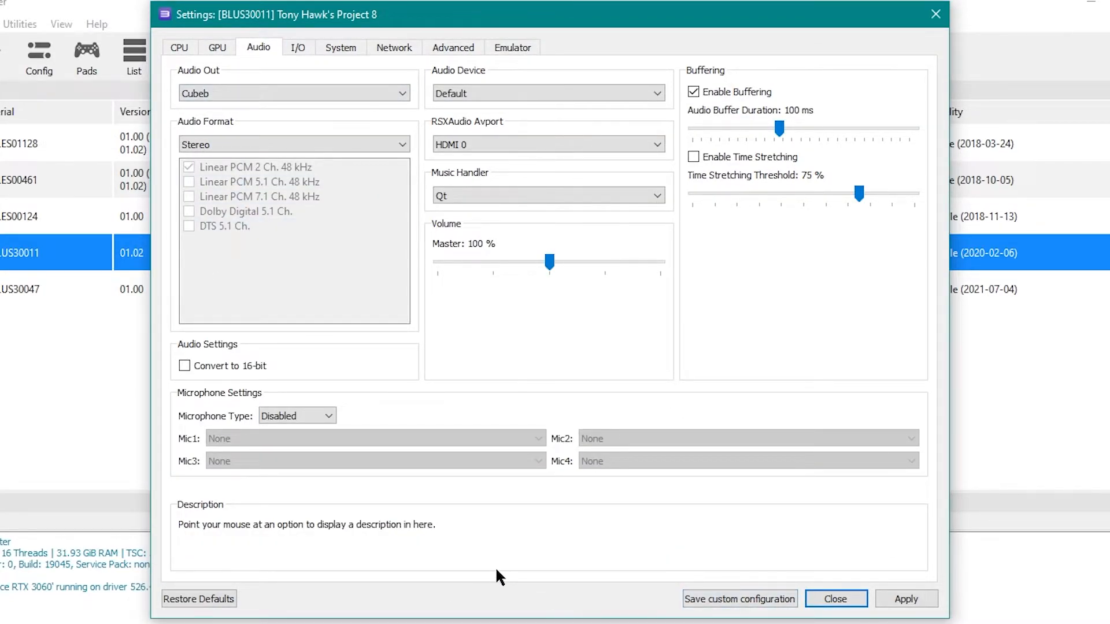
pyautogui.moveTo(394, 412)
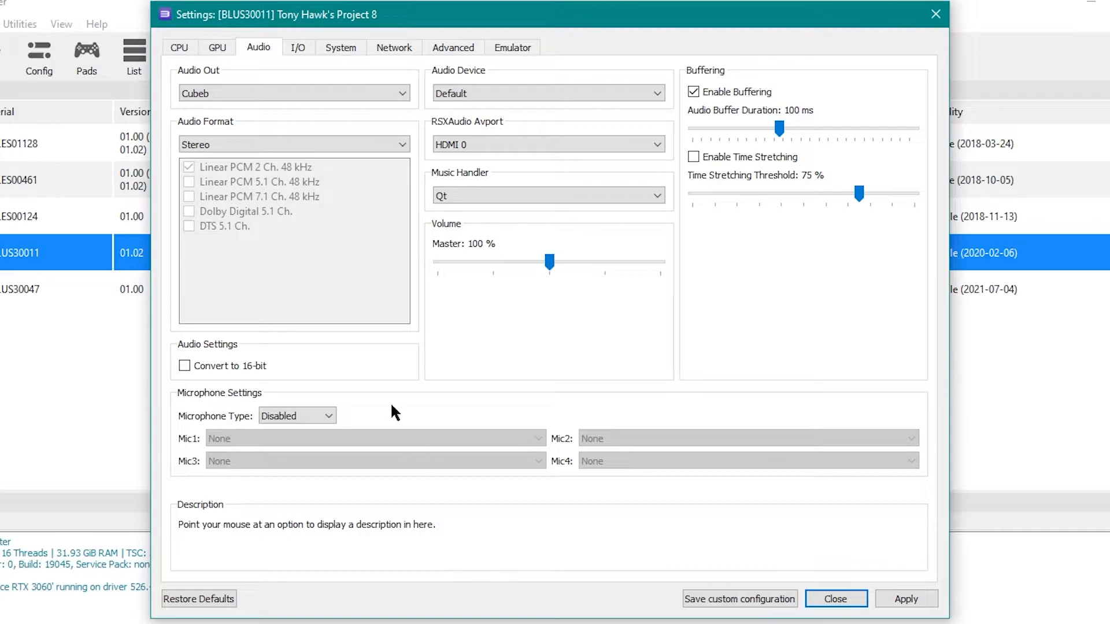
pyautogui.moveTo(500, 554)
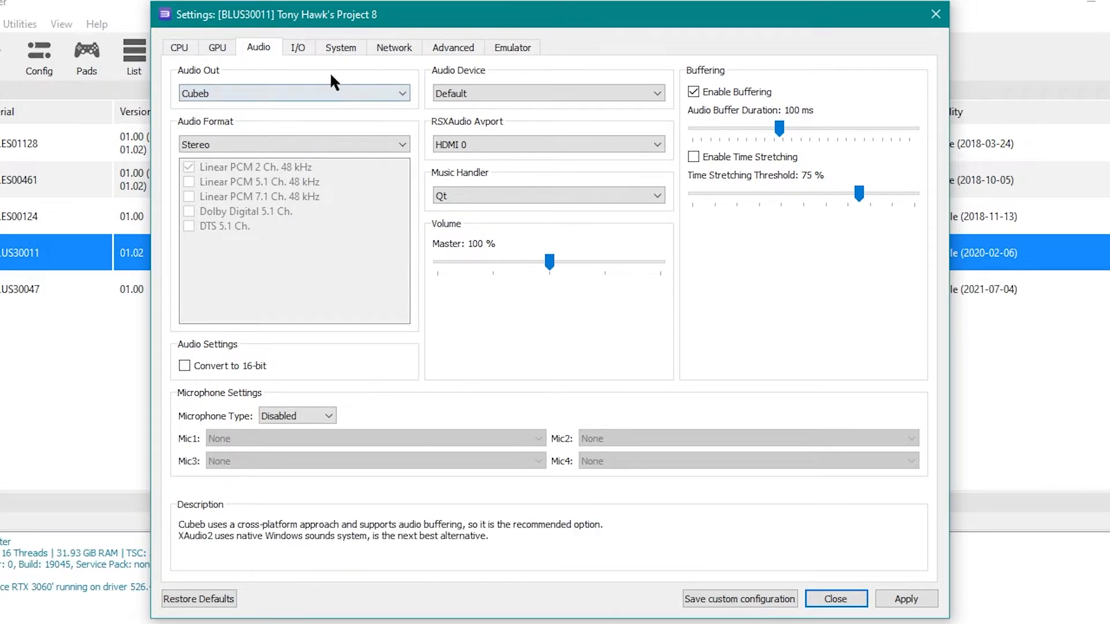
# Step: Look over the I/O, System and Network pages and land on the Advanced settings
pyautogui.click(297, 47)
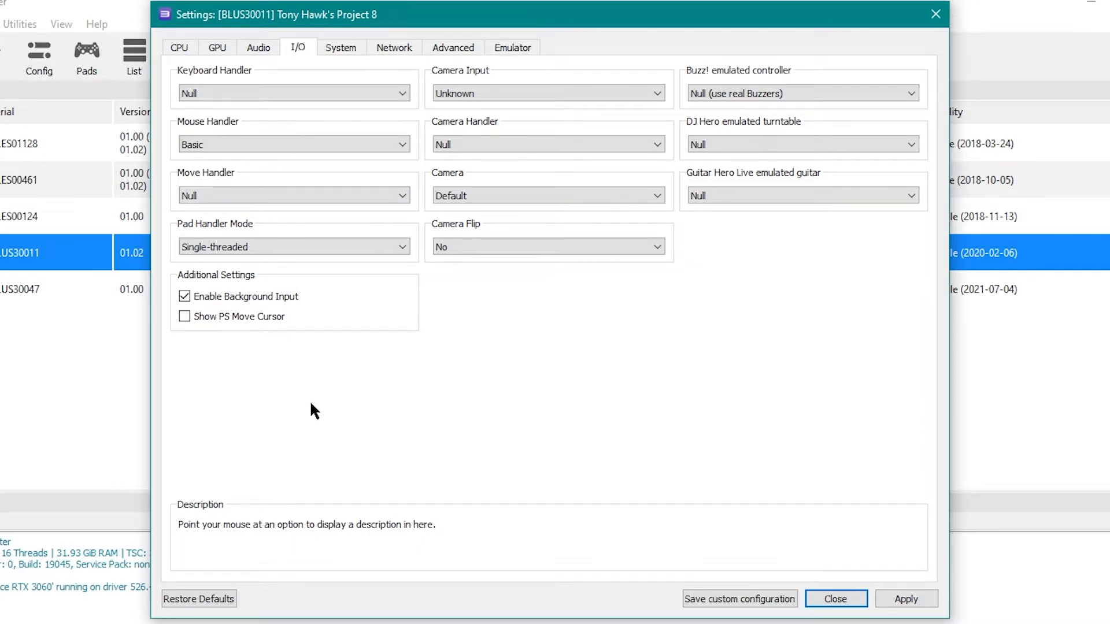
pyautogui.click(339, 48)
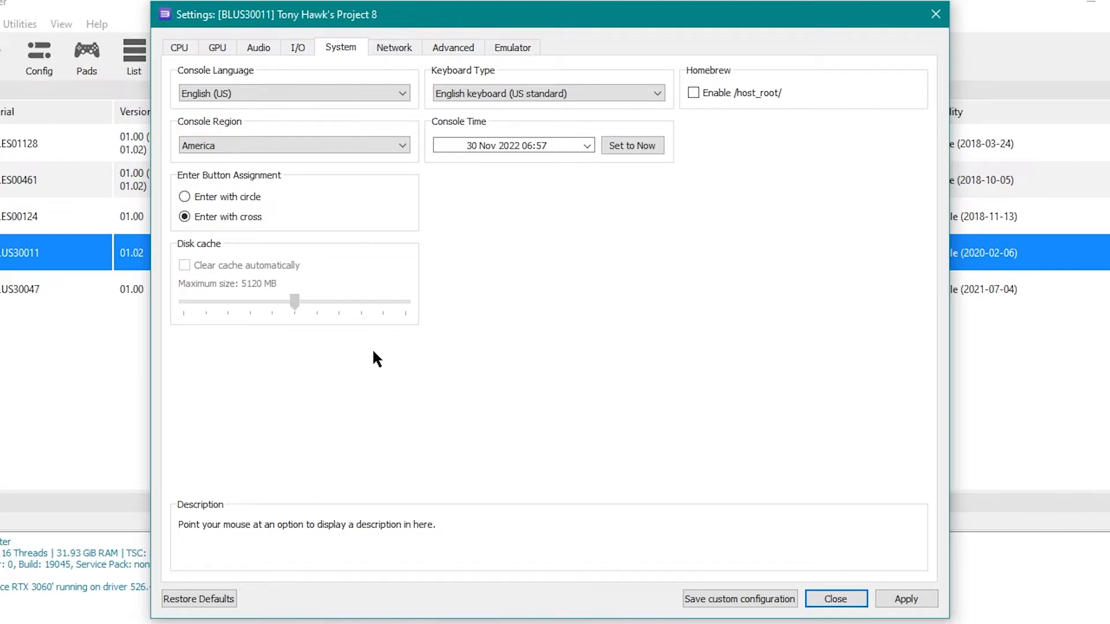
pyautogui.click(395, 47)
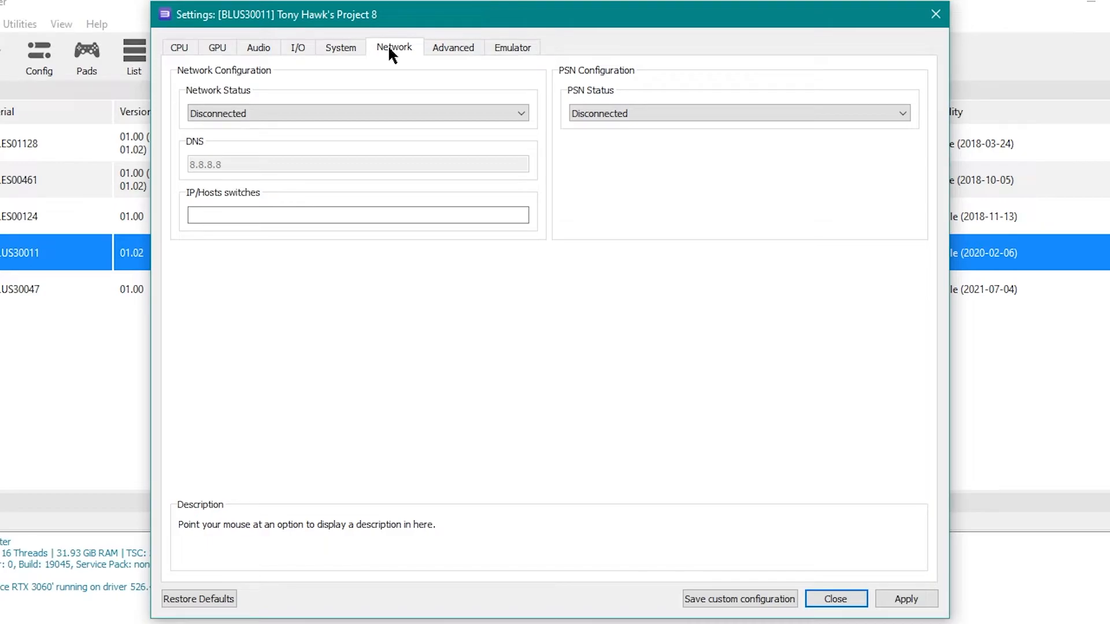
pyautogui.moveTo(496, 40)
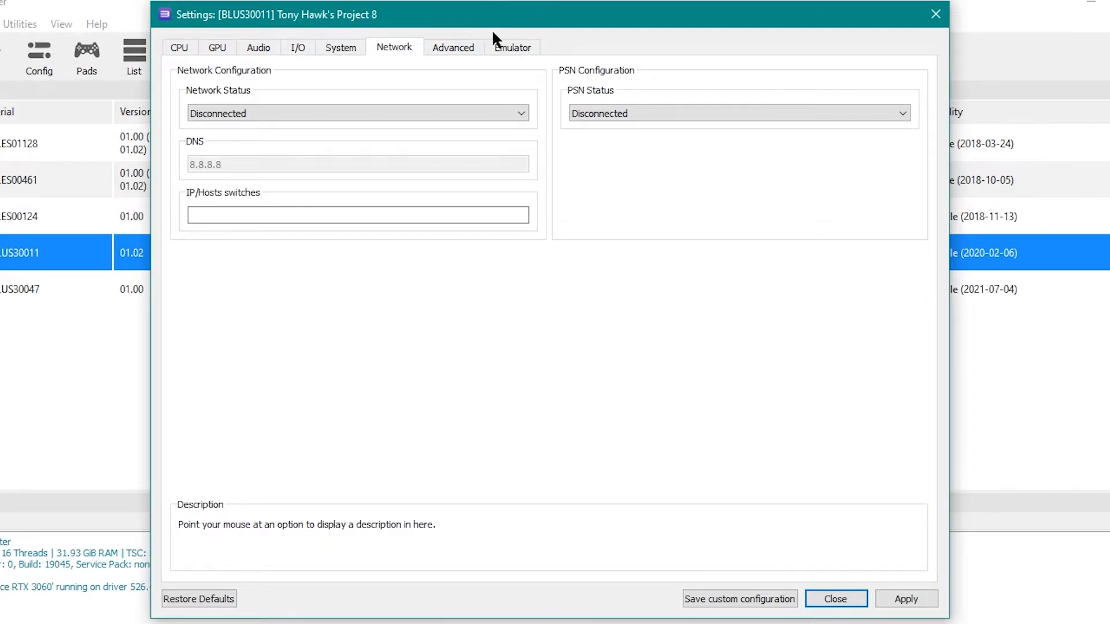
pyautogui.click(453, 46)
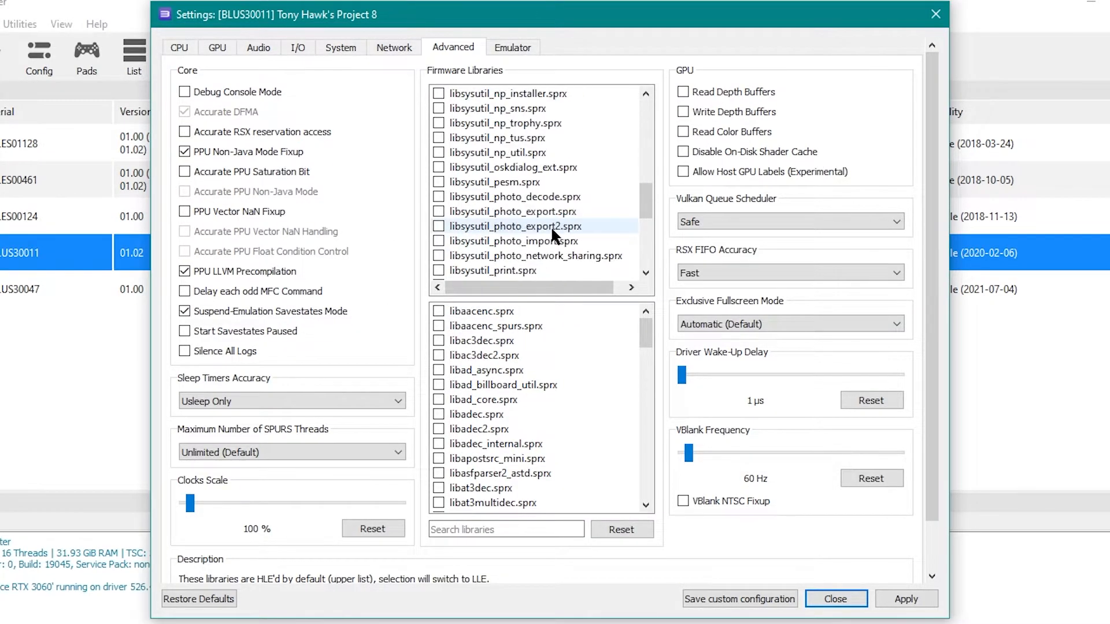
# Step: Set the VBlank Frequency slider back to 60 Hz in the Advanced settings
pyautogui.scroll(-3)
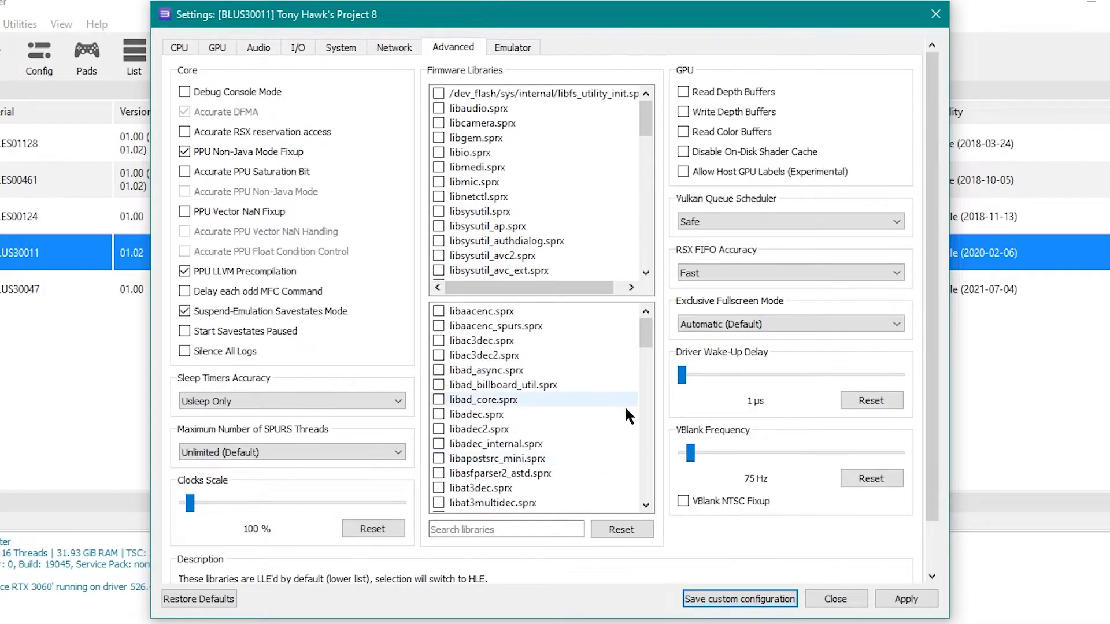
pyautogui.moveTo(697, 453); pyautogui.dragTo(689, 453)
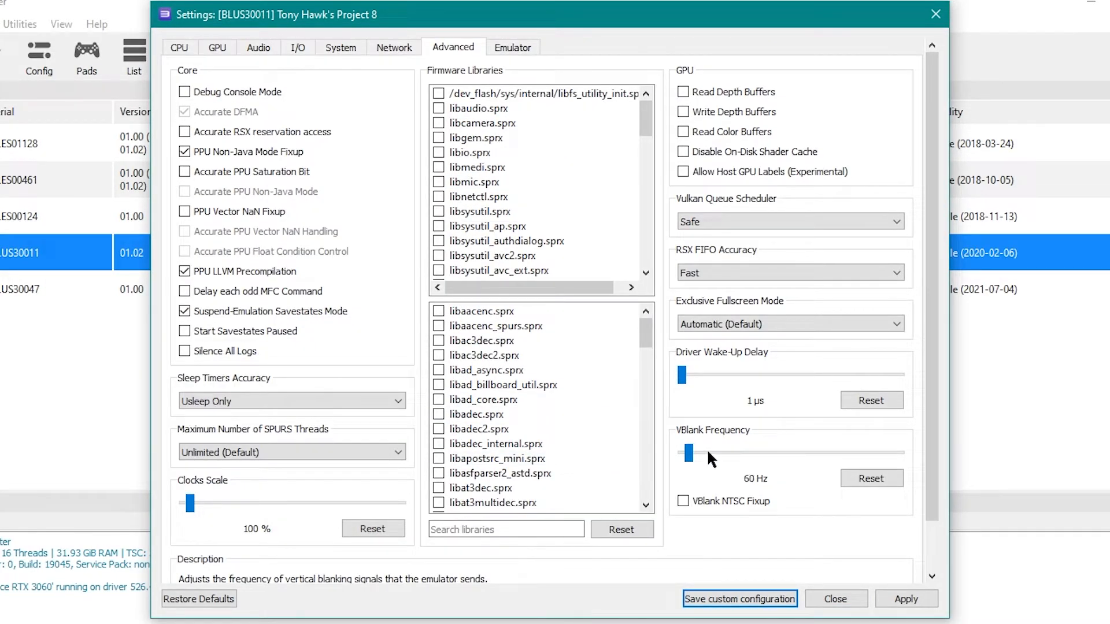
pyautogui.moveTo(757, 492)
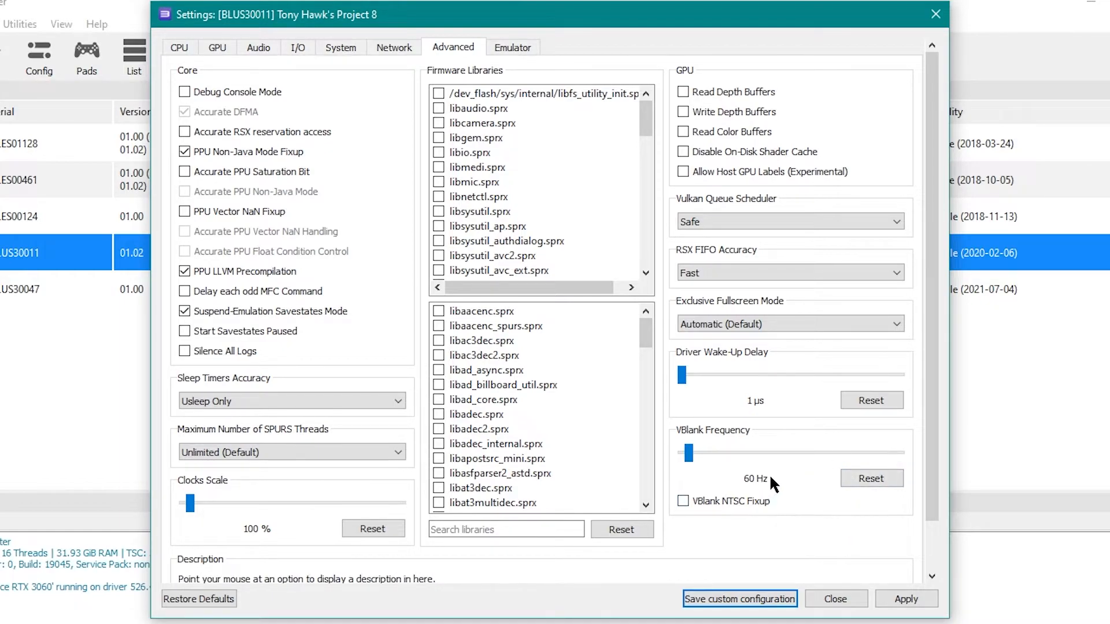
pyautogui.moveTo(736, 452)
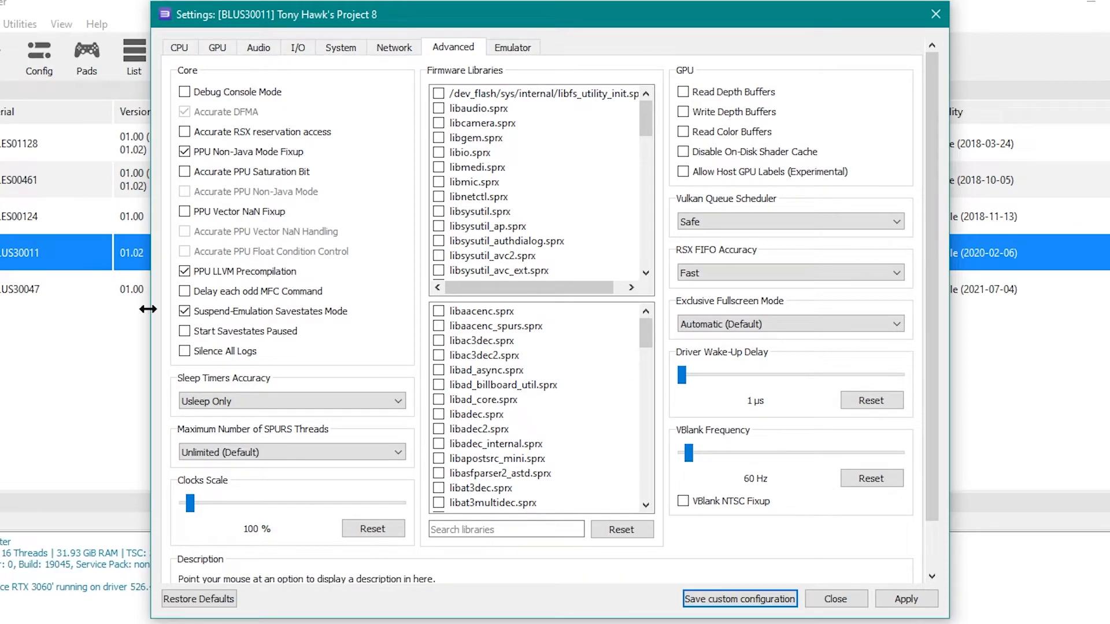
pyautogui.moveTo(547, 417)
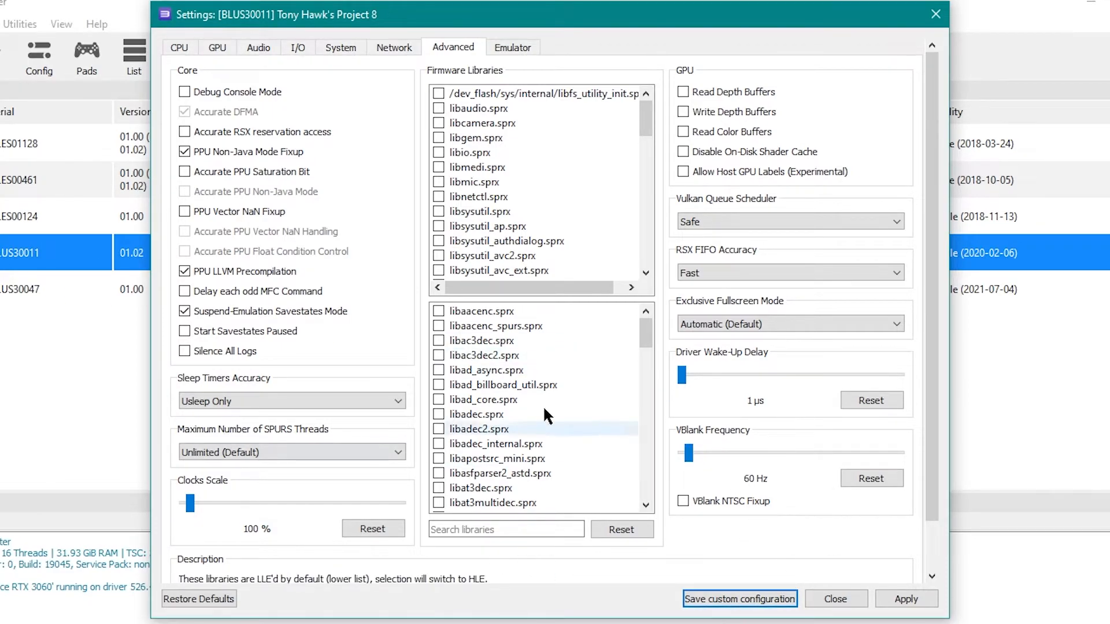
pyautogui.click(513, 46)
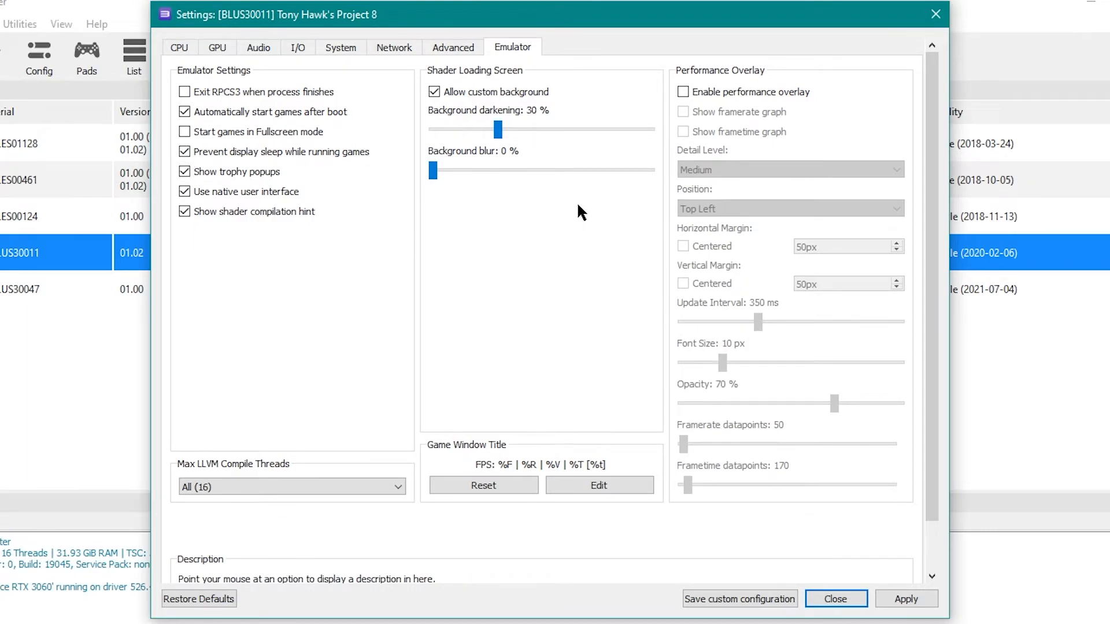
pyautogui.moveTo(633, 411)
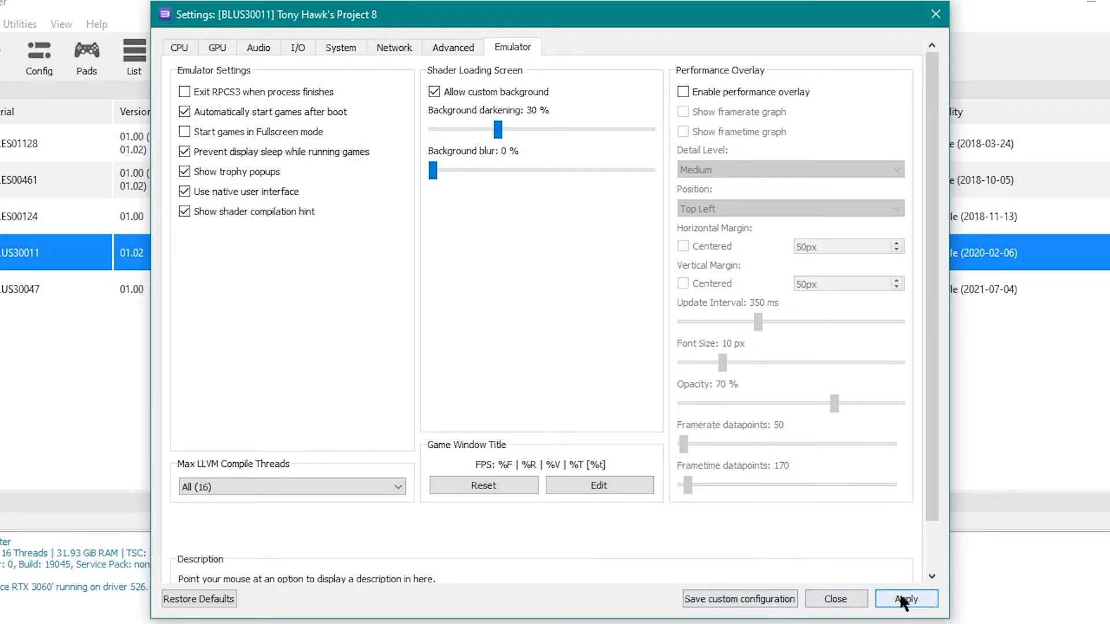
# Step: Apply the Tony Hawk's Project 8 custom configuration and return to the game list
pyautogui.click(905, 598)
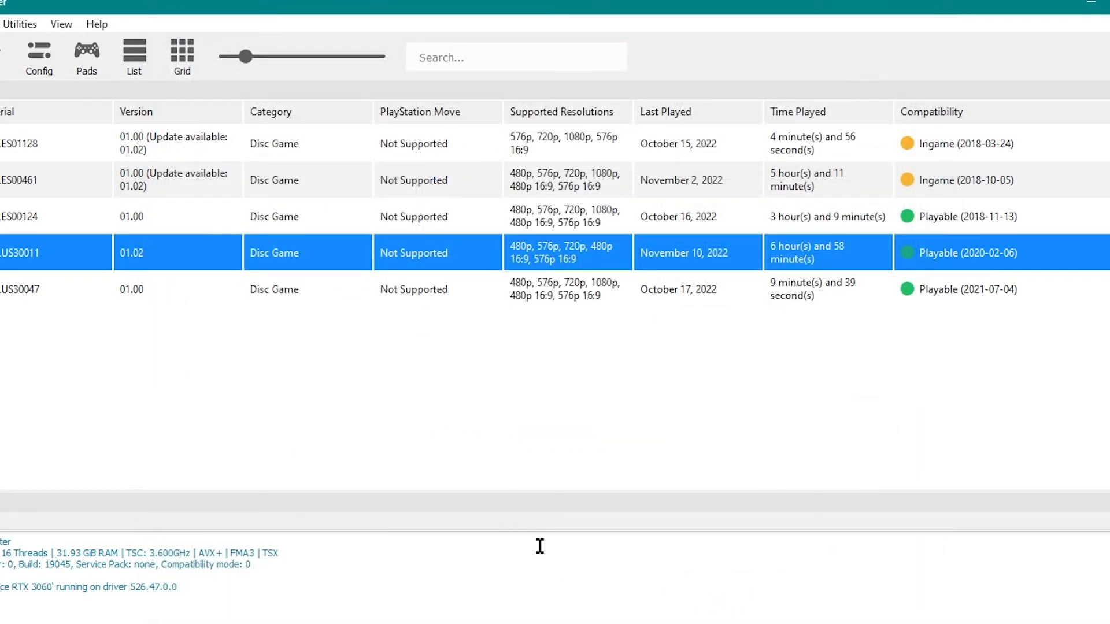